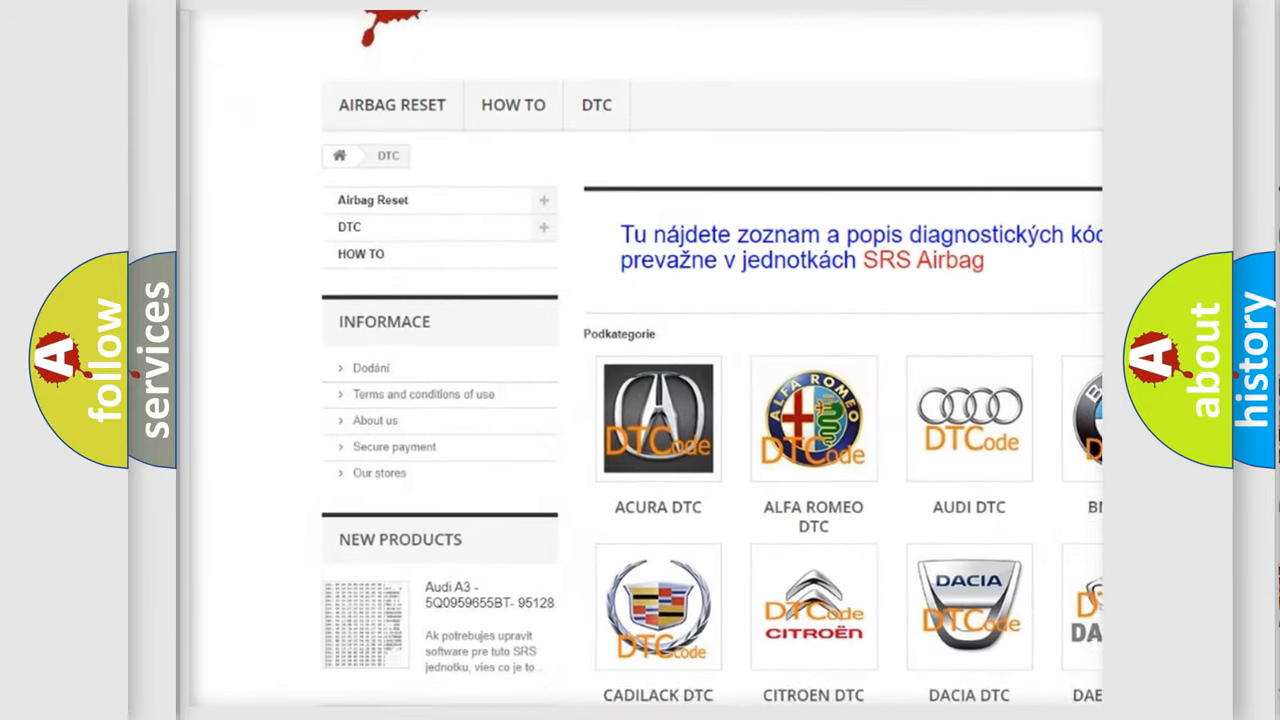
scroll(down, 3)
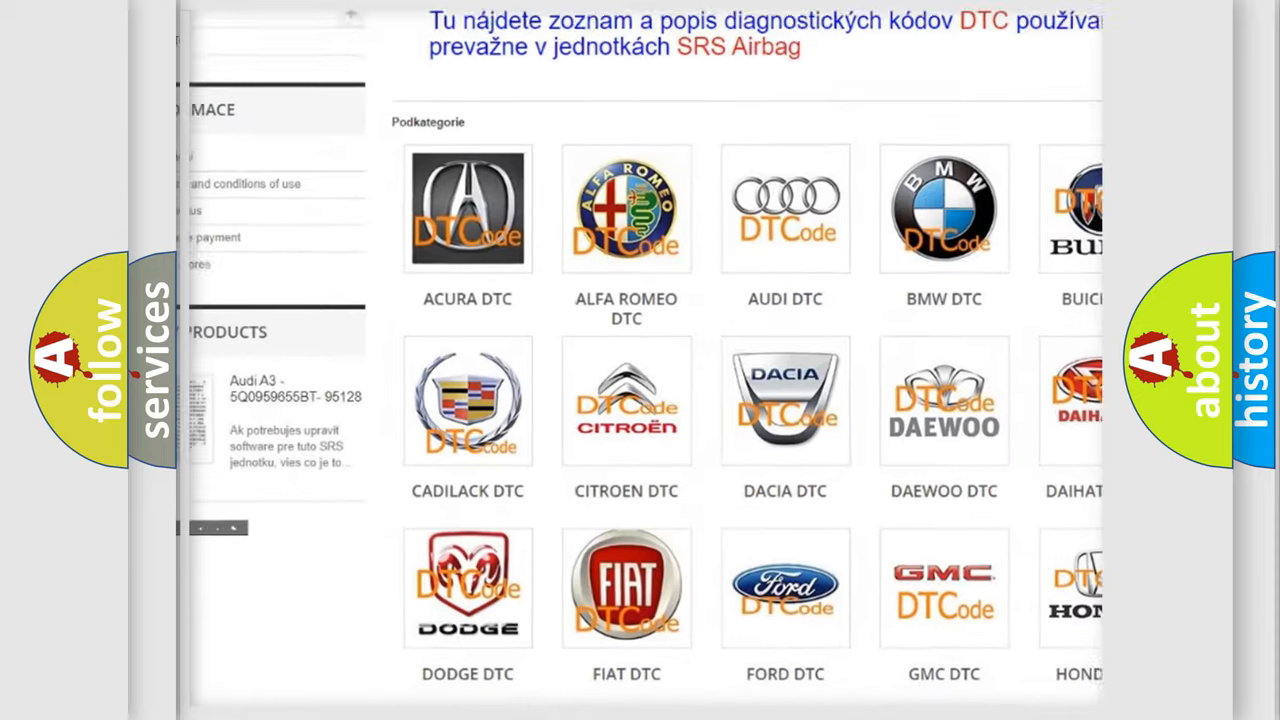
scroll(down, 3)
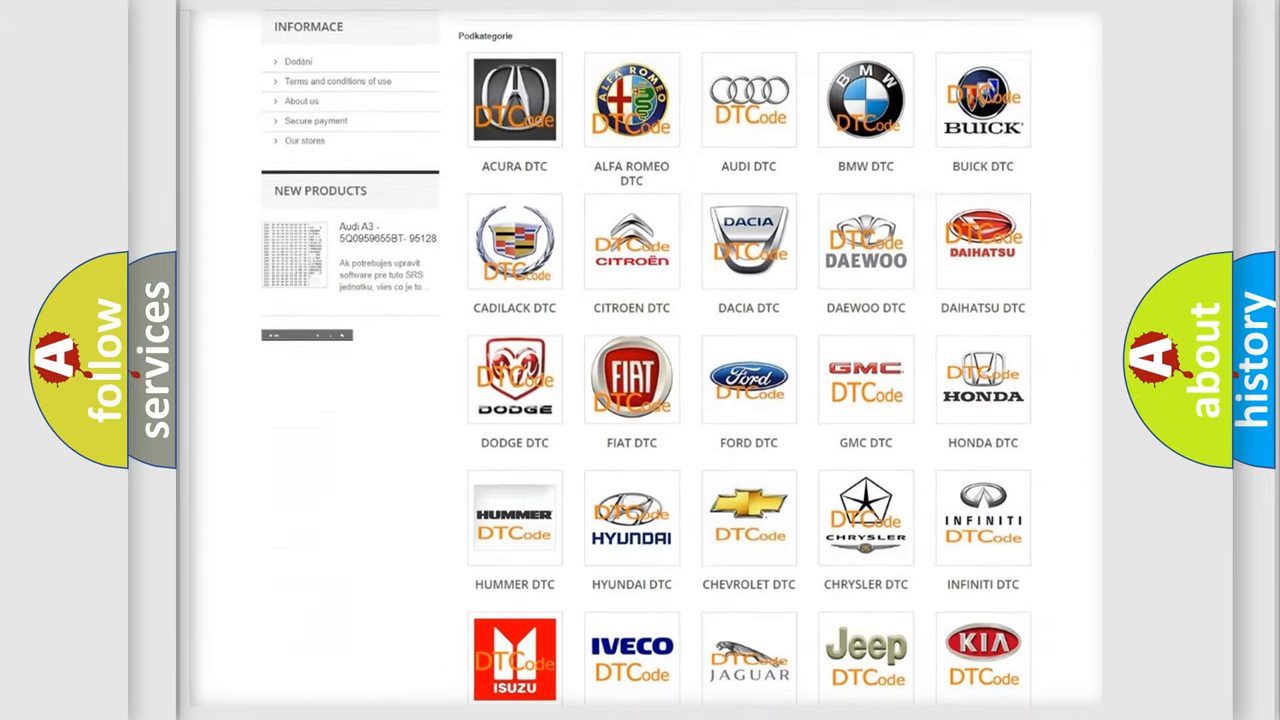
scroll(down, 3)
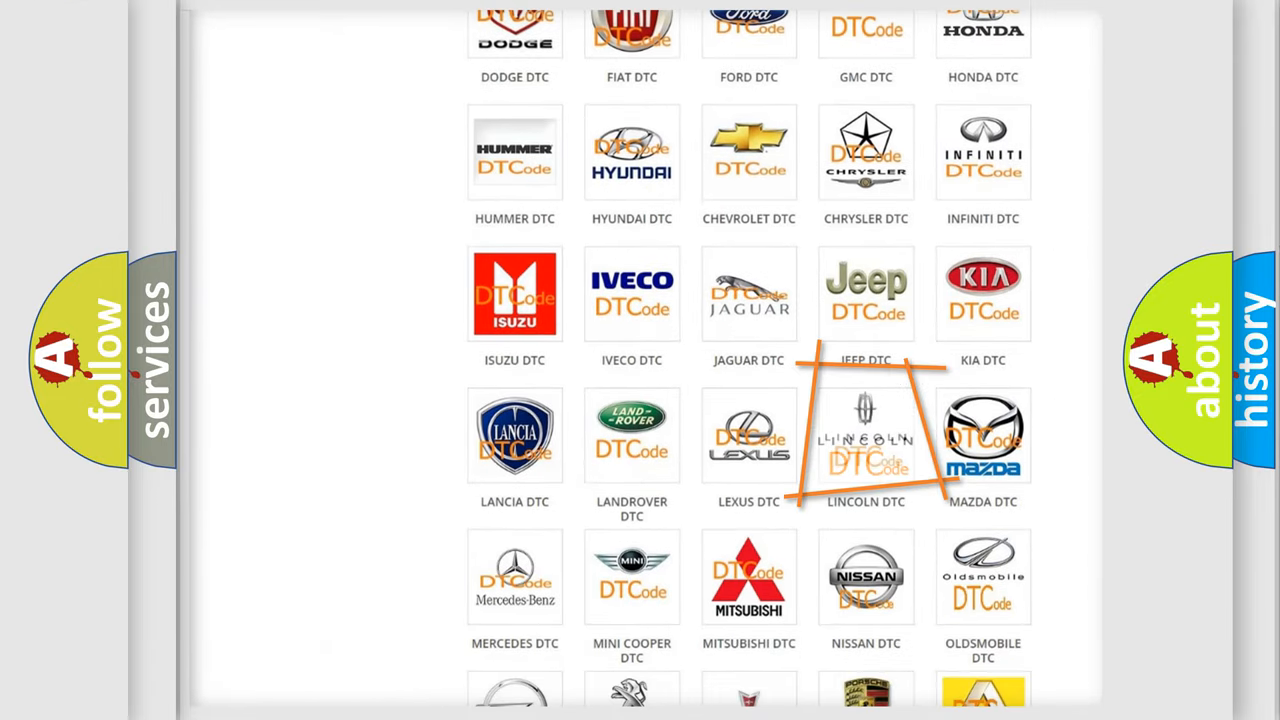